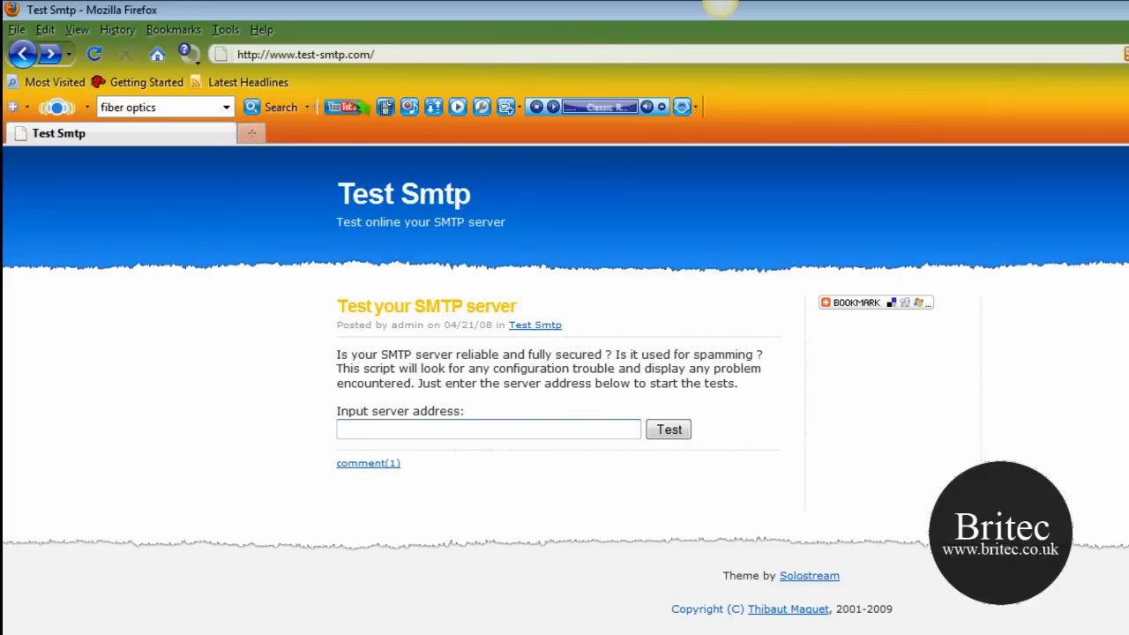
Move from the Test Smtp page to MxToolbox SMTP Diagnostics in Firefox
left_click(488, 430)
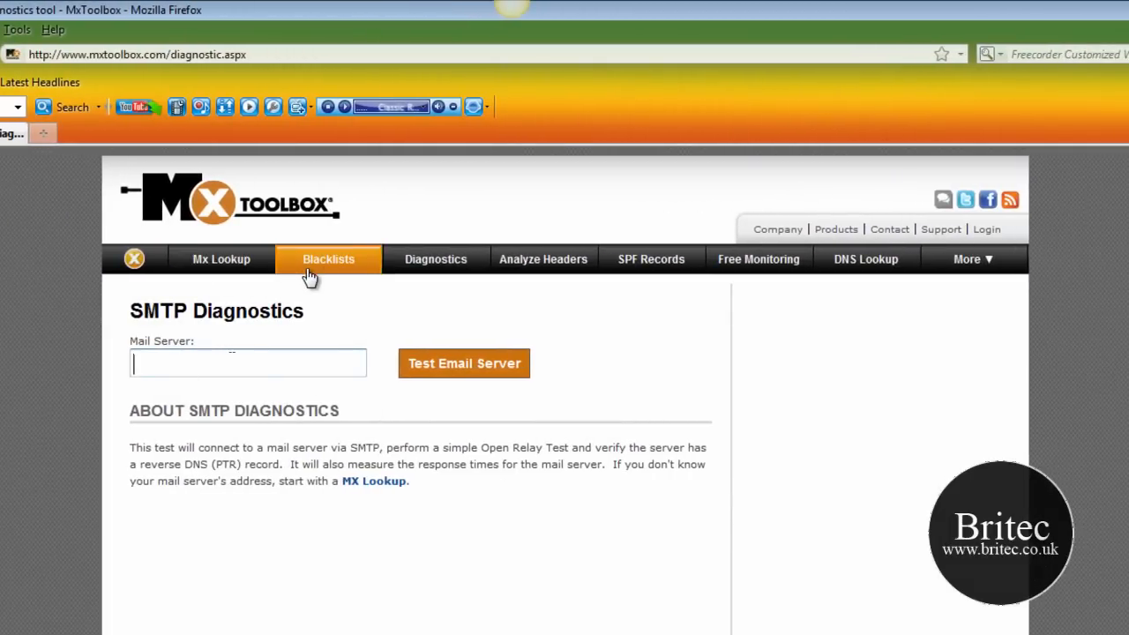
left_click(248, 362)
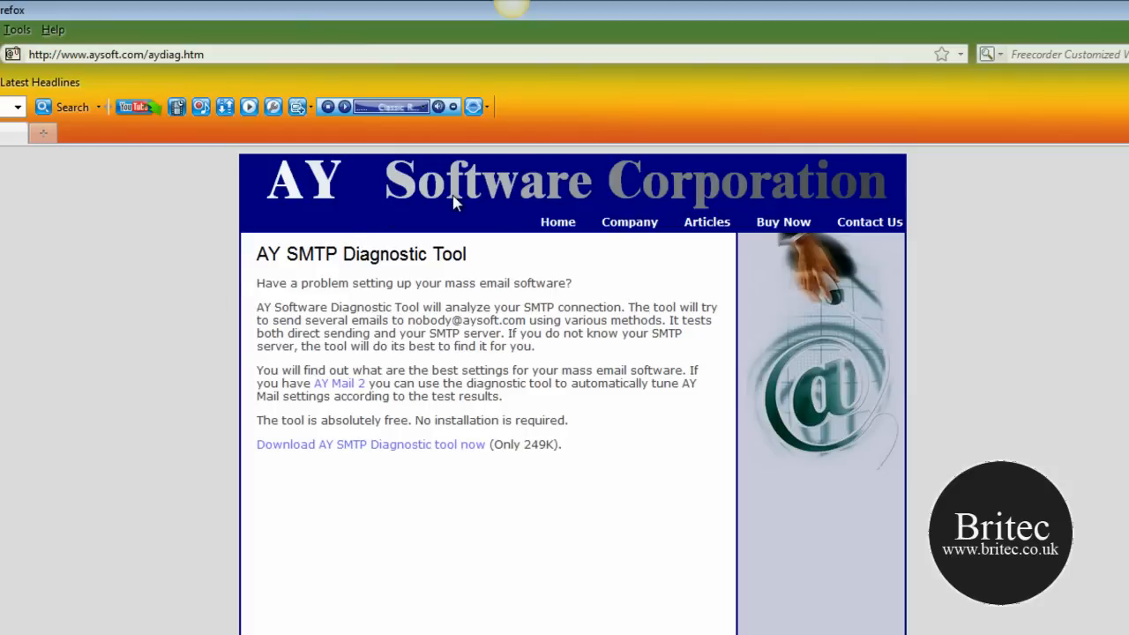
mouse_move(441, 202)
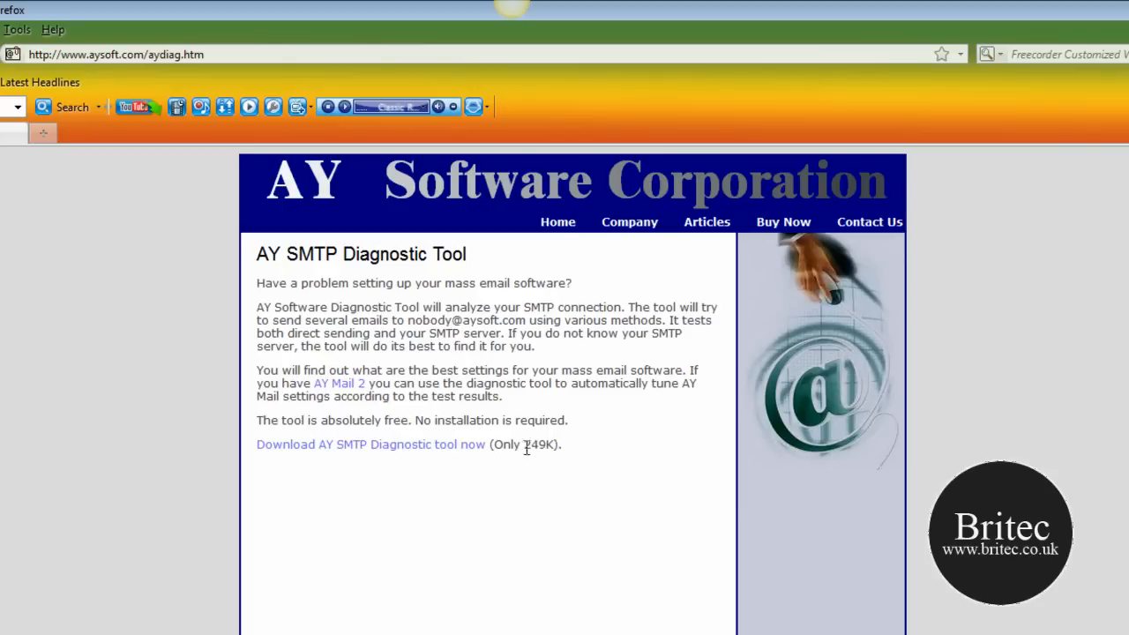
mouse_move(699, 140)
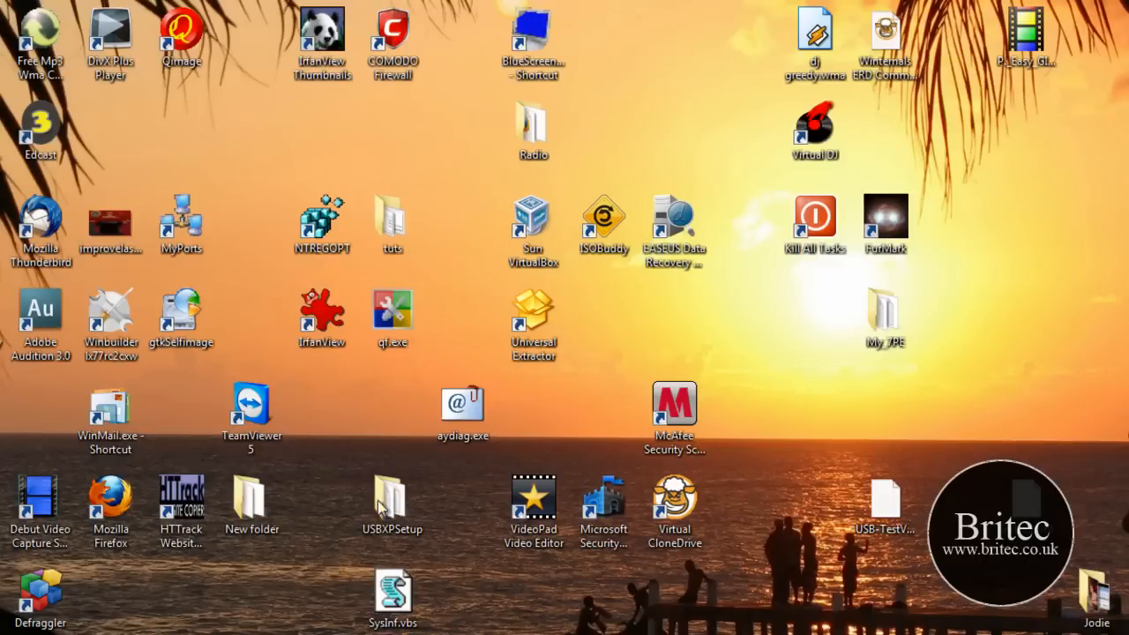
mouse_move(463, 406)
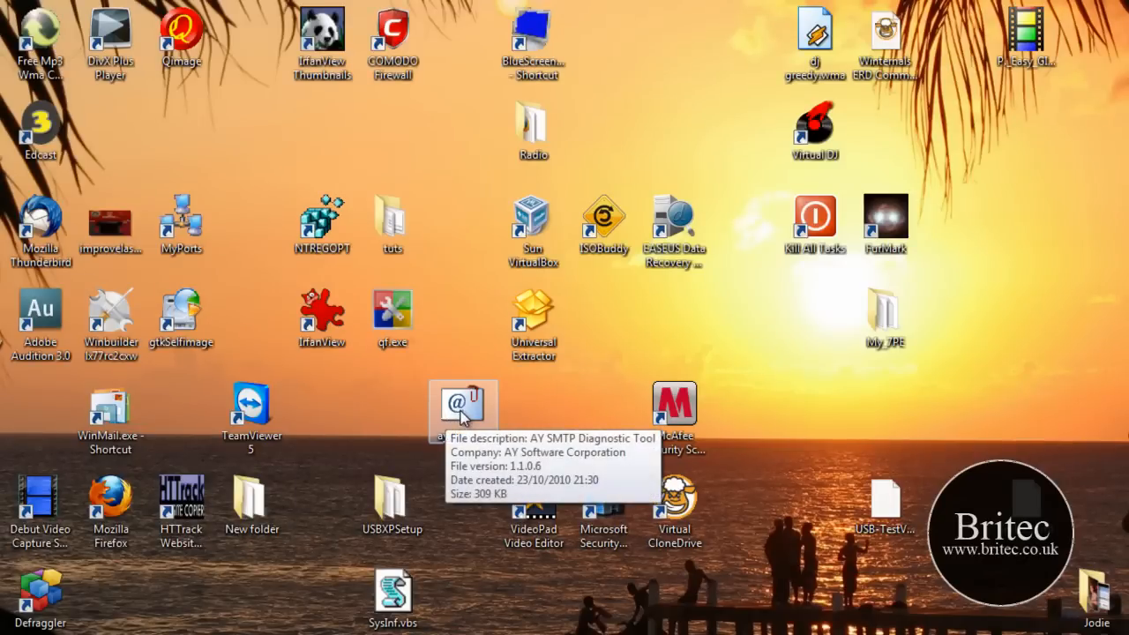
Launch aydiag.exe from the desktop and agree to the User License Agreement
double_click(463, 406)
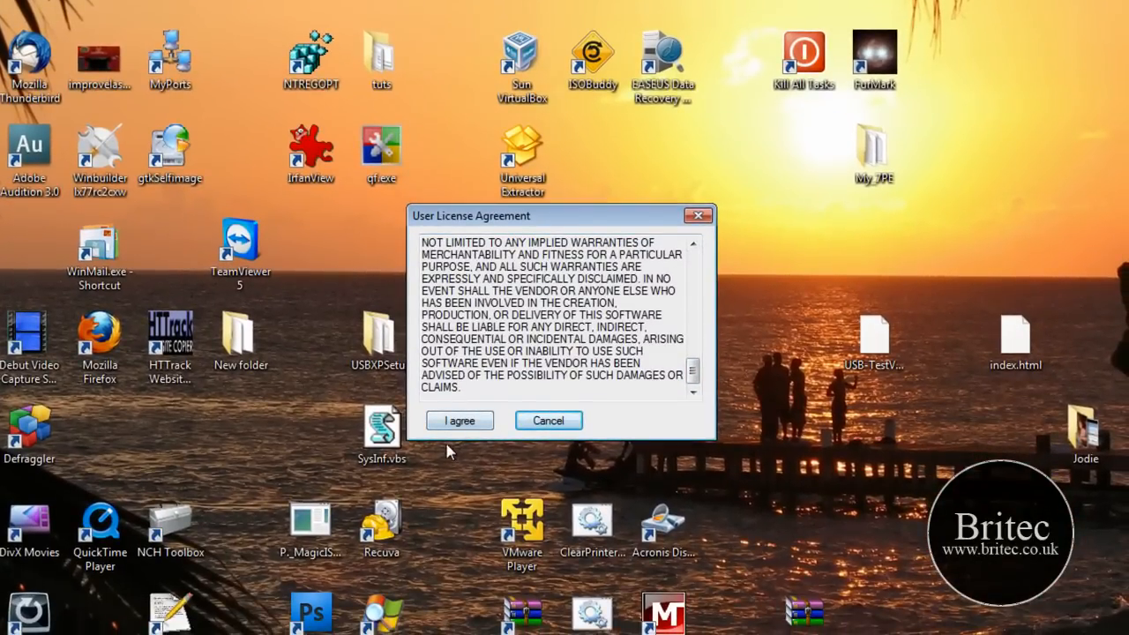
left_click(460, 420)
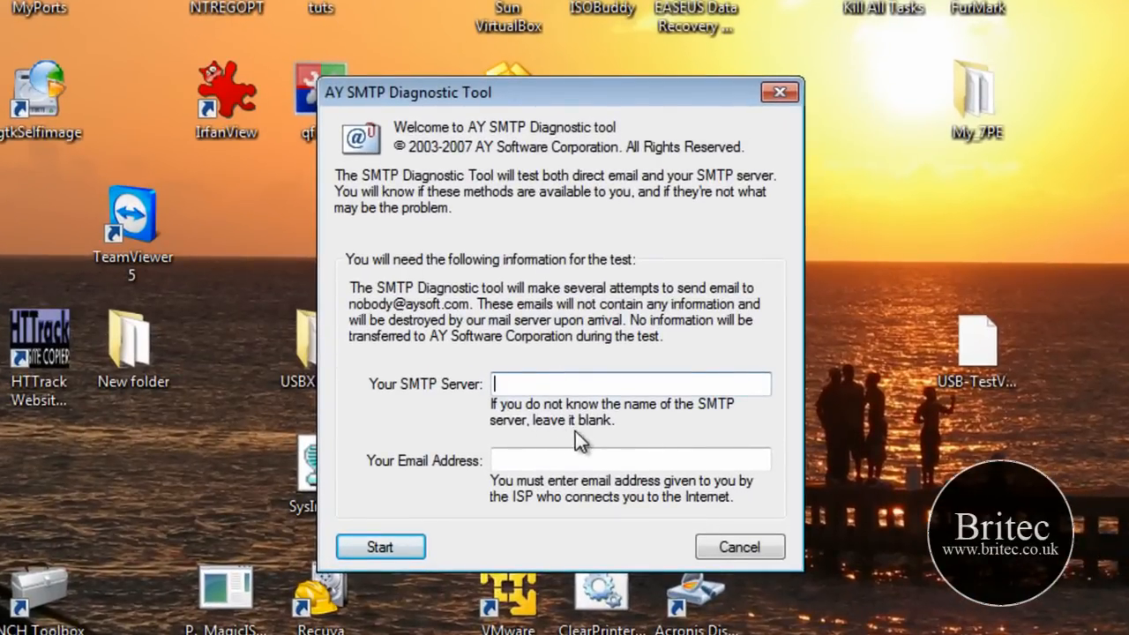
left_click(631, 384)
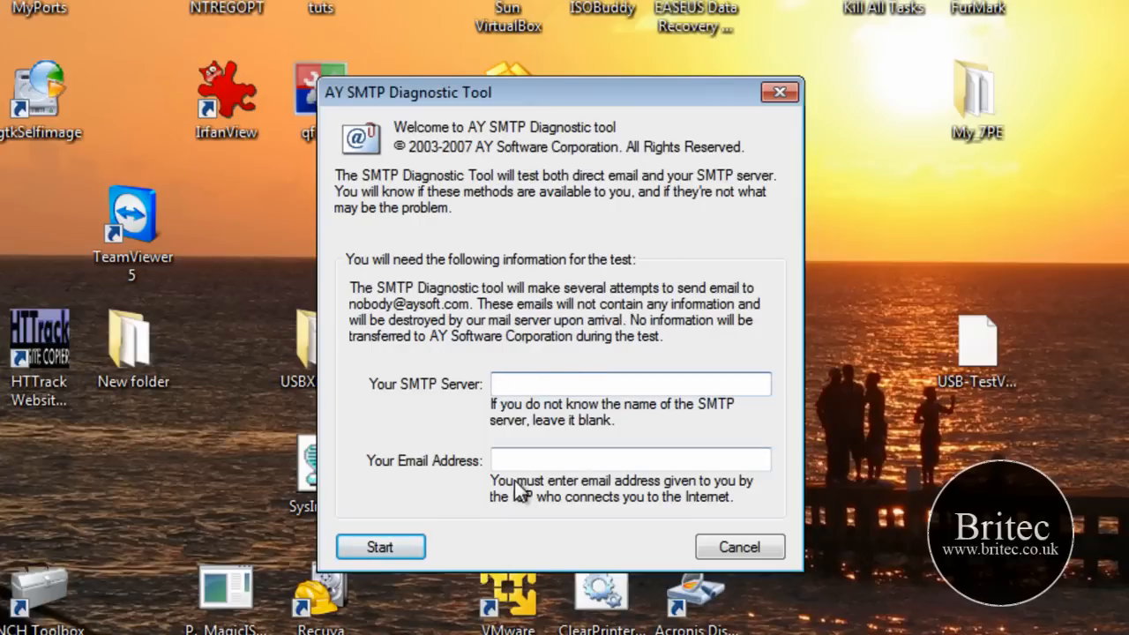
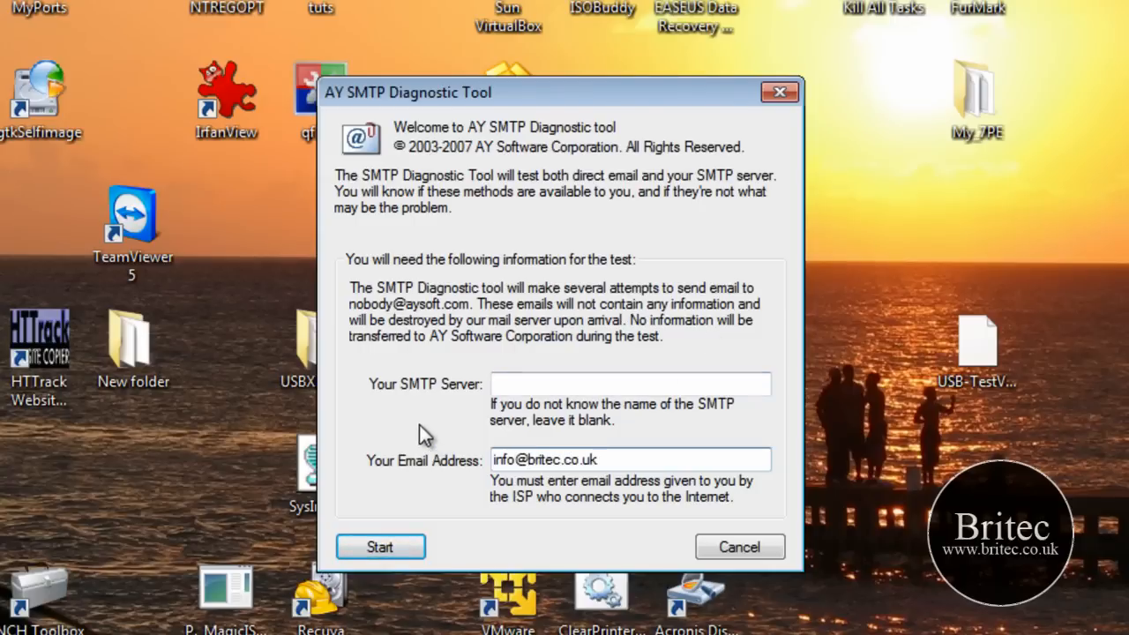
left_click(631, 459)
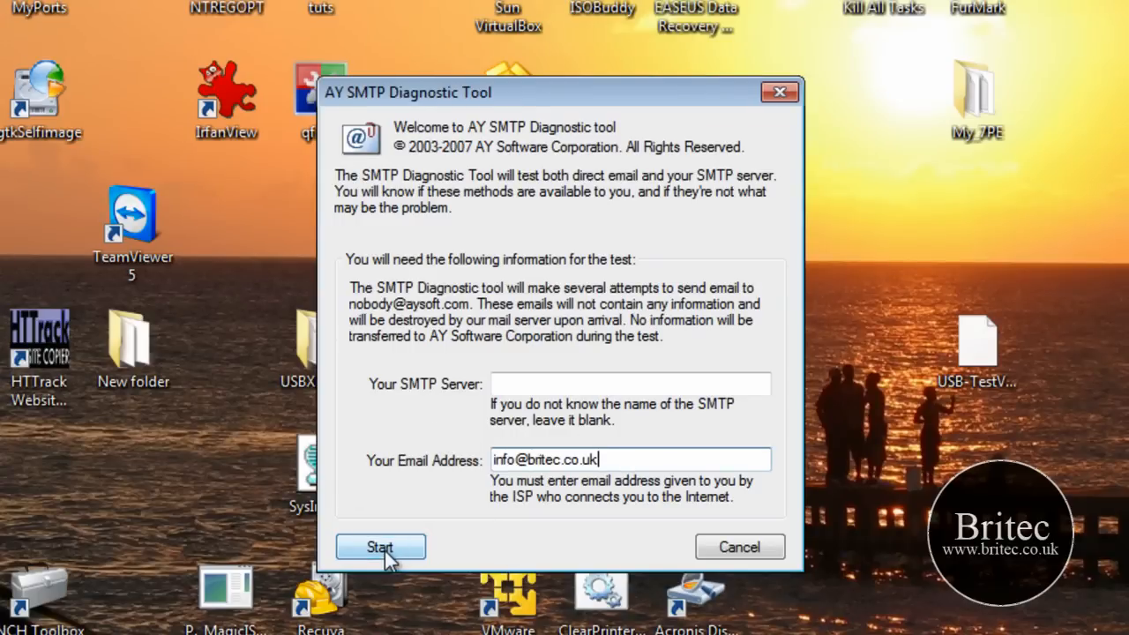
left_click(380, 546)
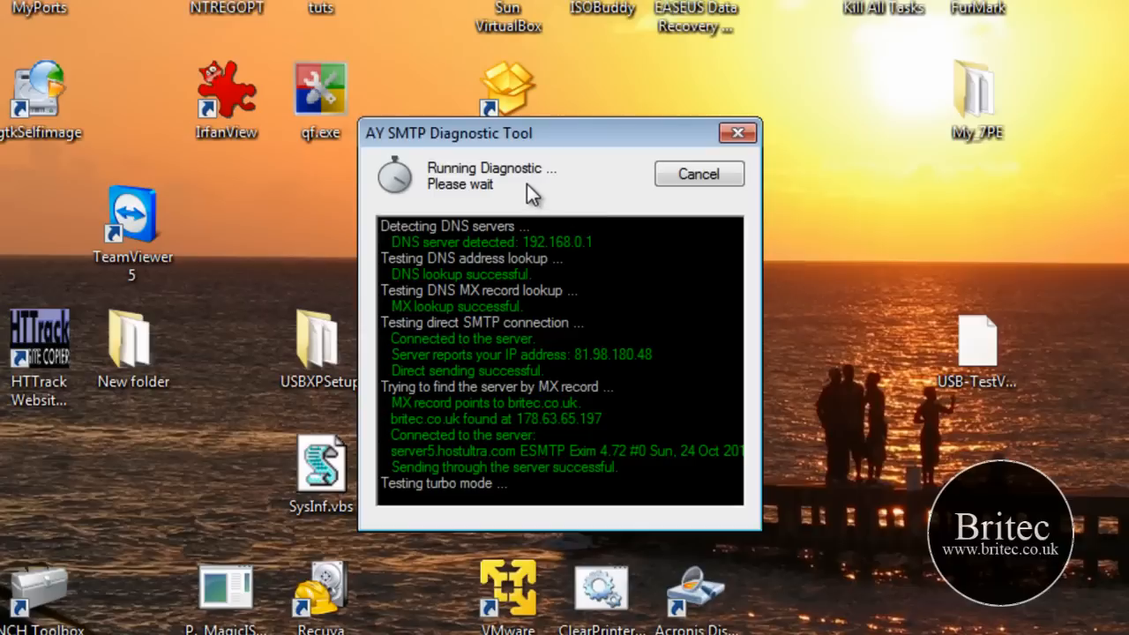
mouse_move(476, 468)
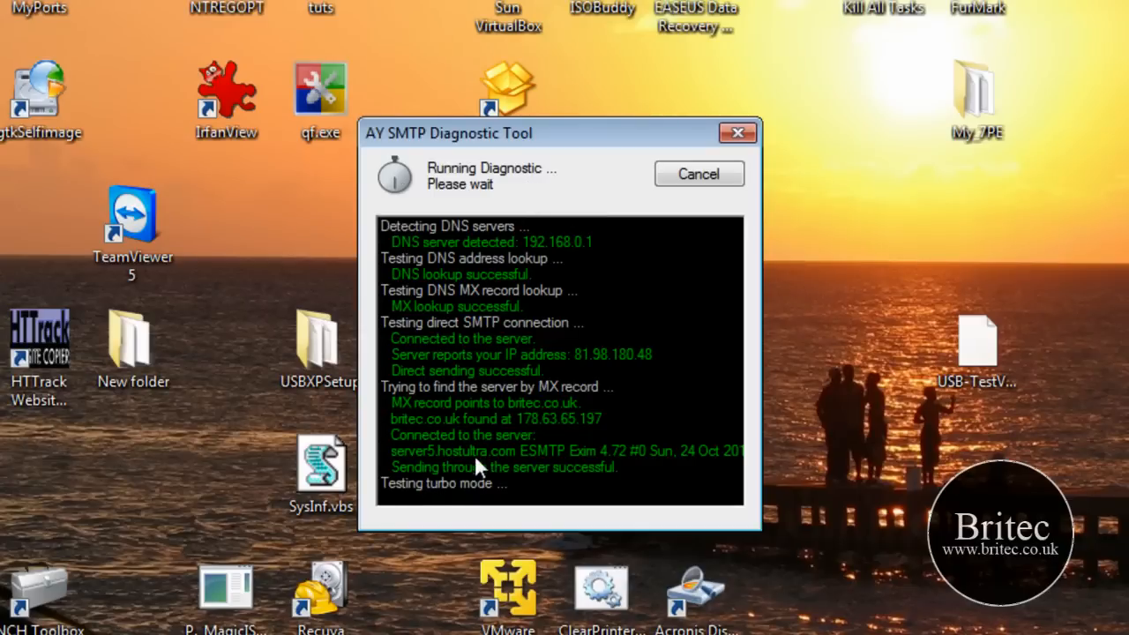
mouse_move(516, 444)
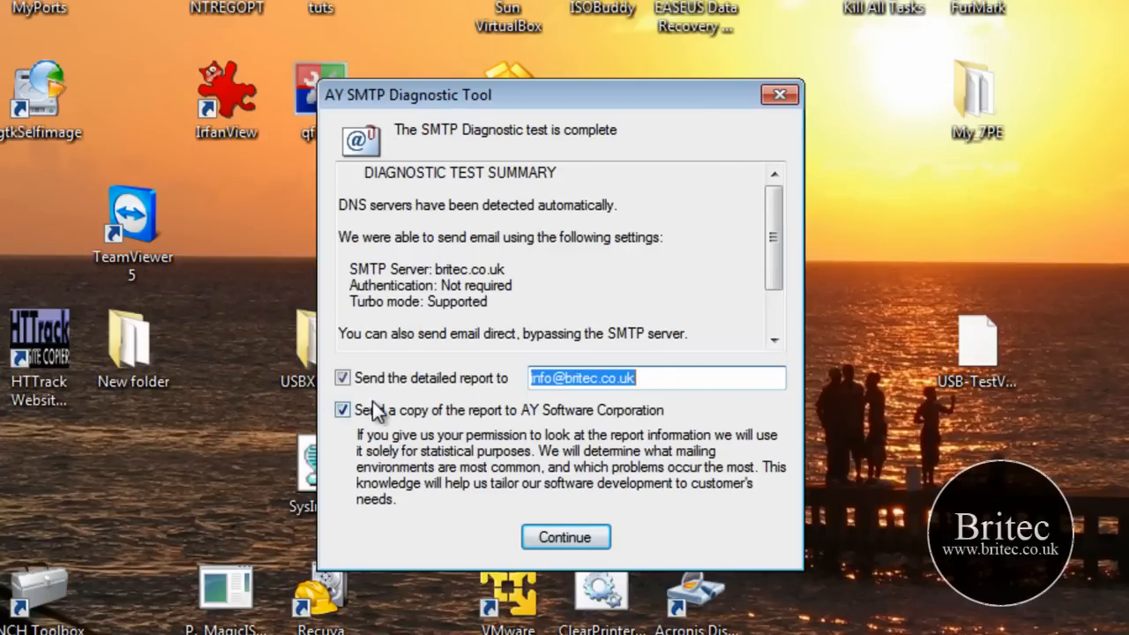
Untick the report copy to AY Software, continue, and decline the AY Mail 2 offer
left_click(342, 409)
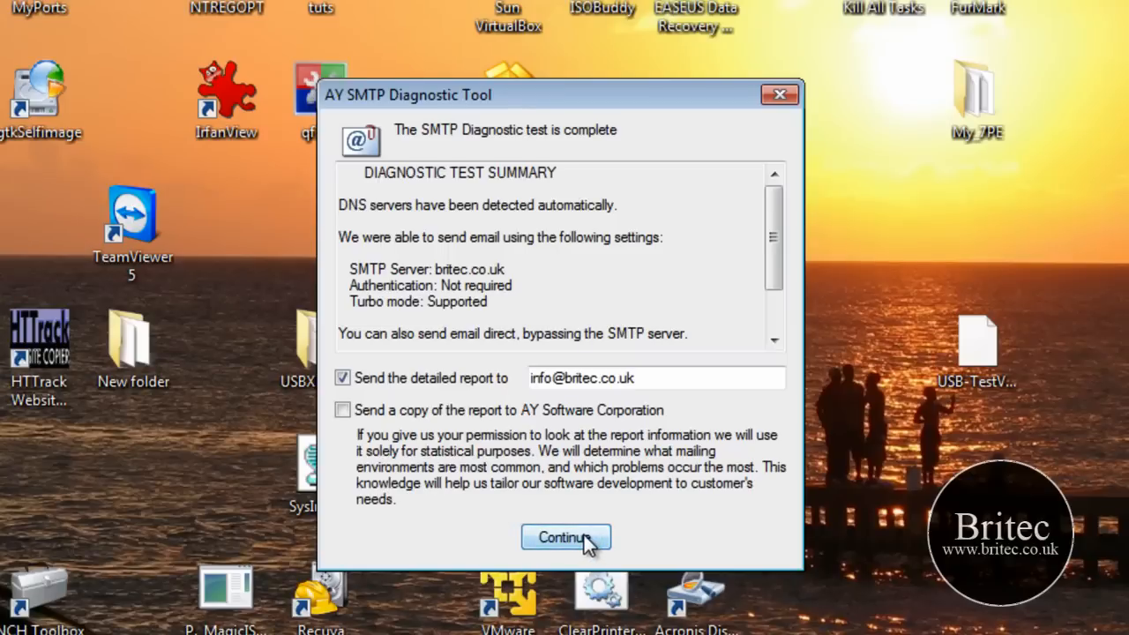
left_click(566, 537)
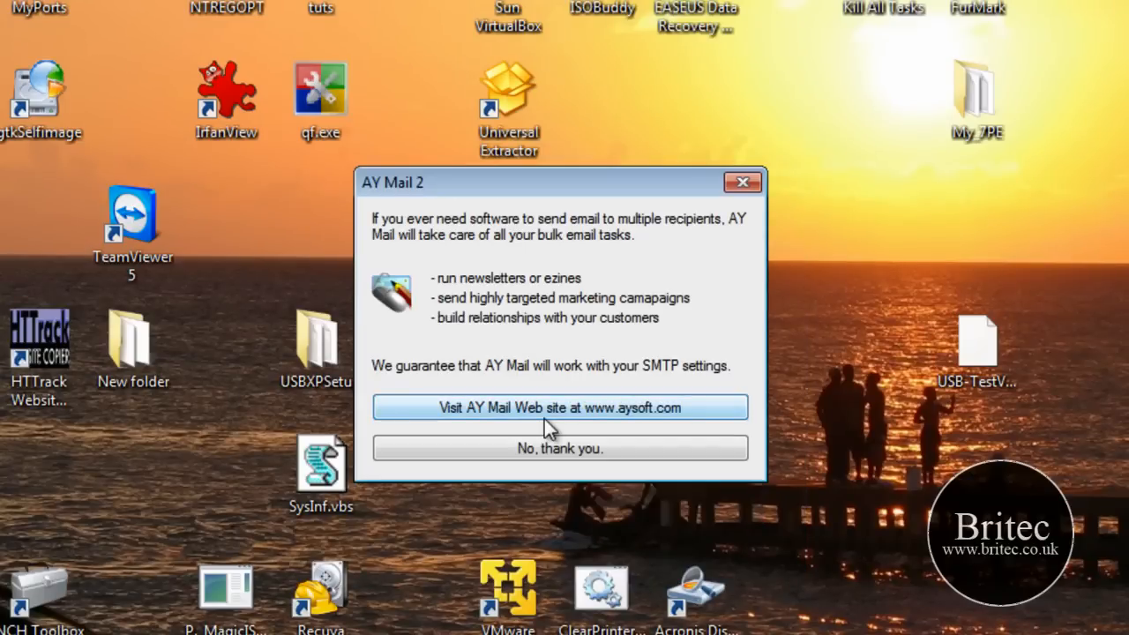
mouse_move(511, 459)
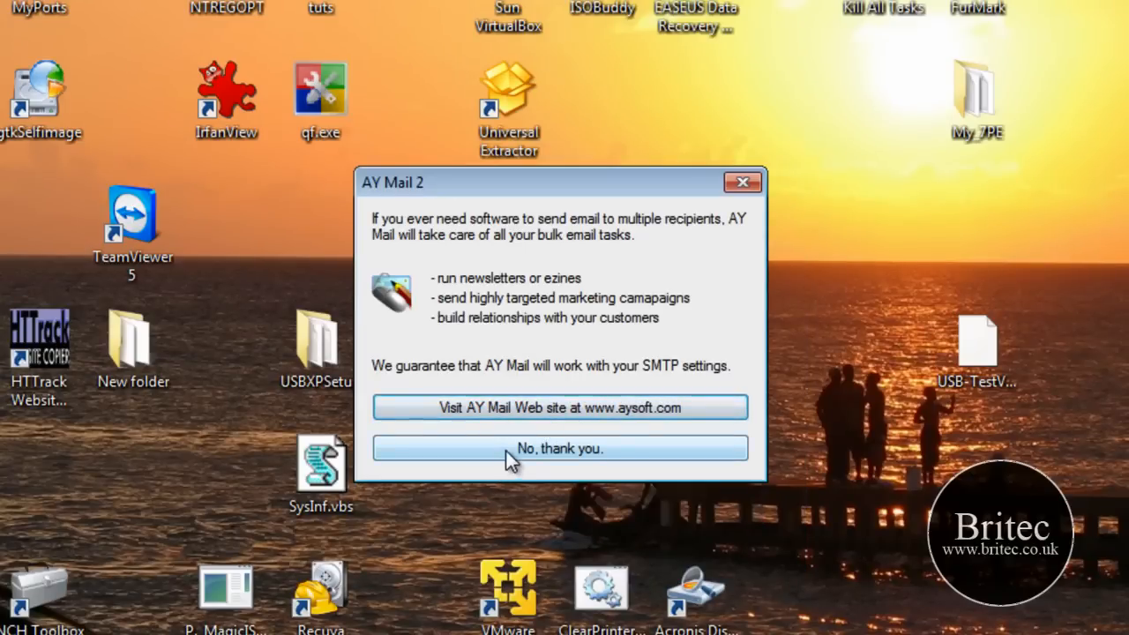
left_click(558, 448)
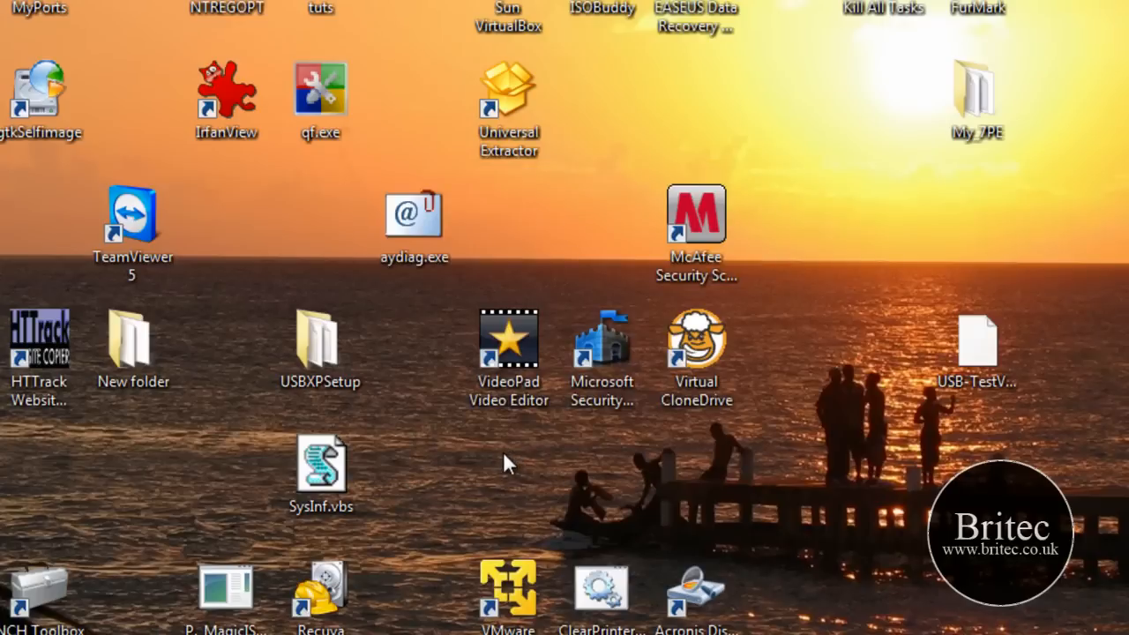
mouse_move(531, 440)
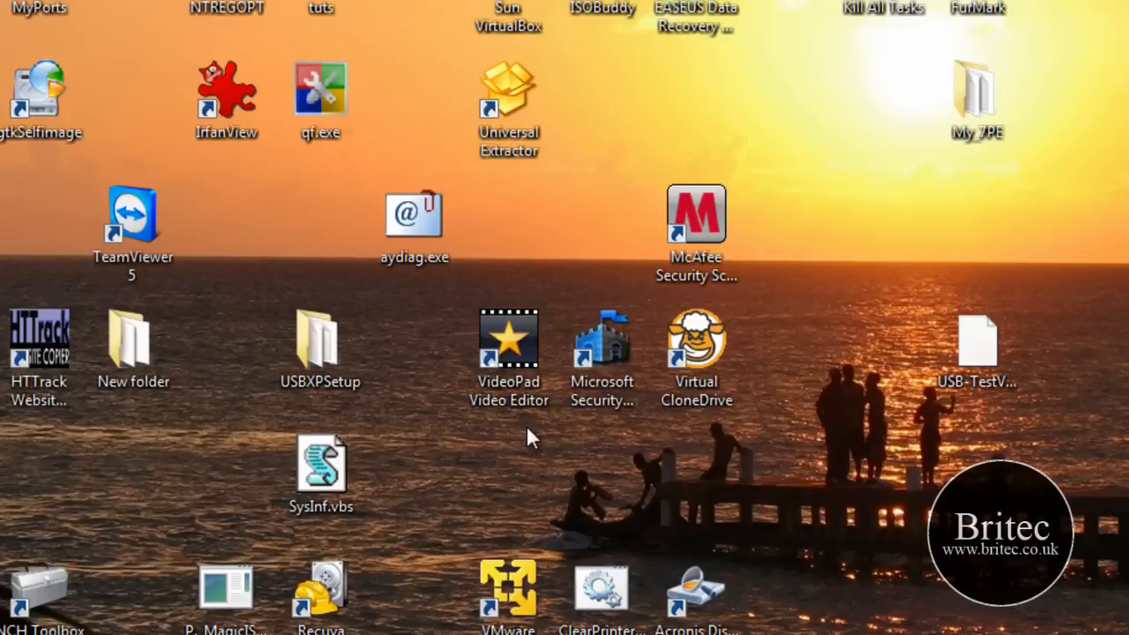
mouse_move(529, 463)
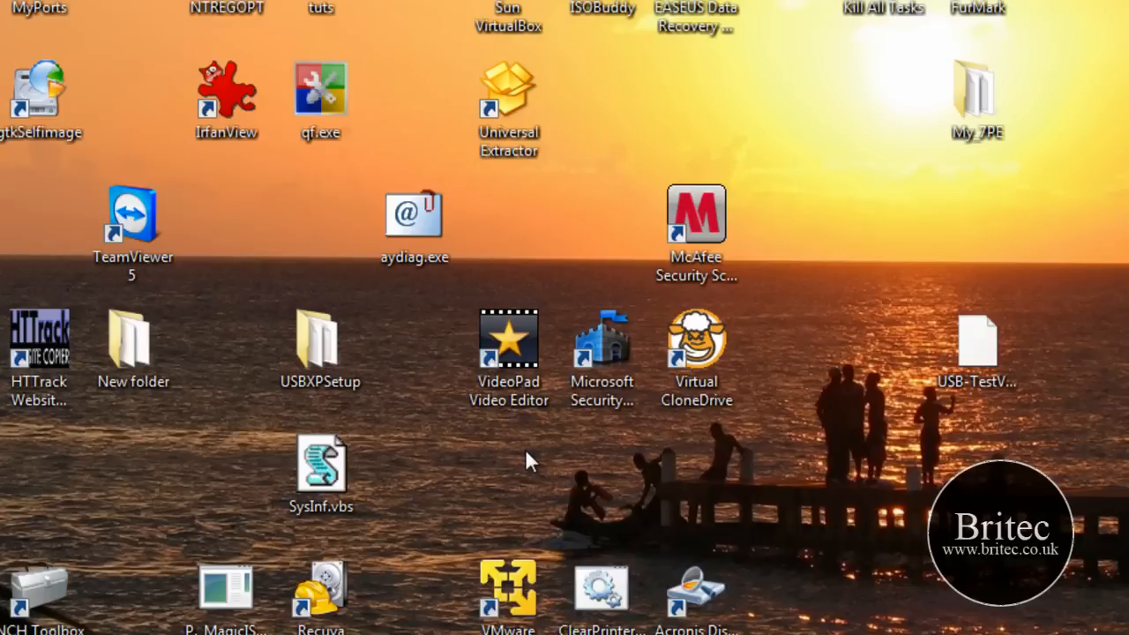
mouse_move(578, 439)
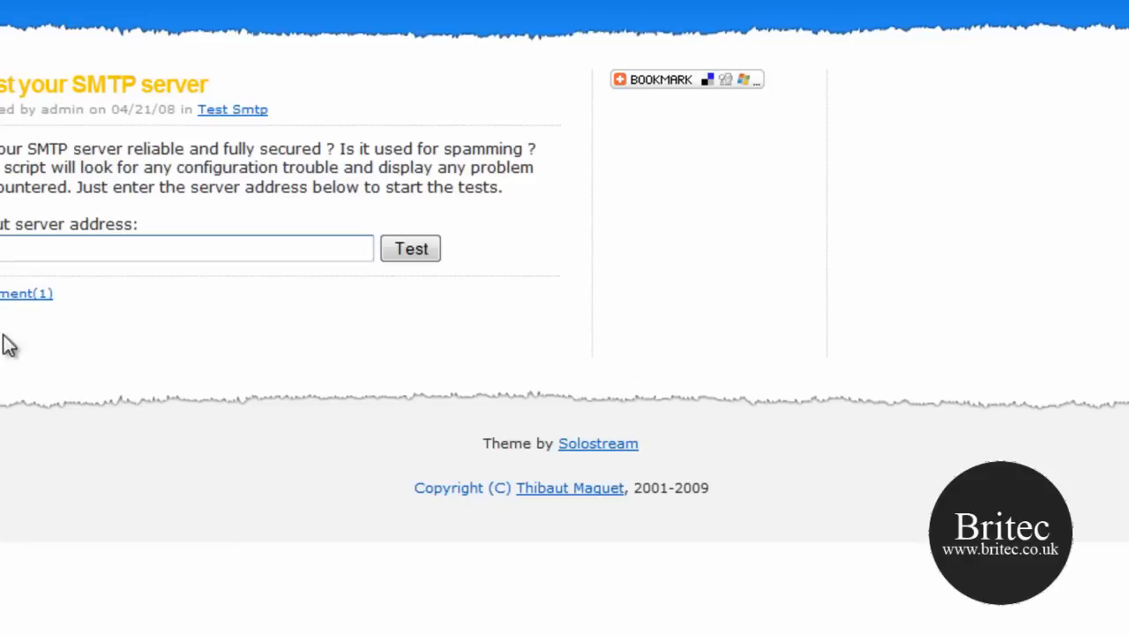
Test relaying on server5.hostultra.com in Test Smtp
left_click(185, 248)
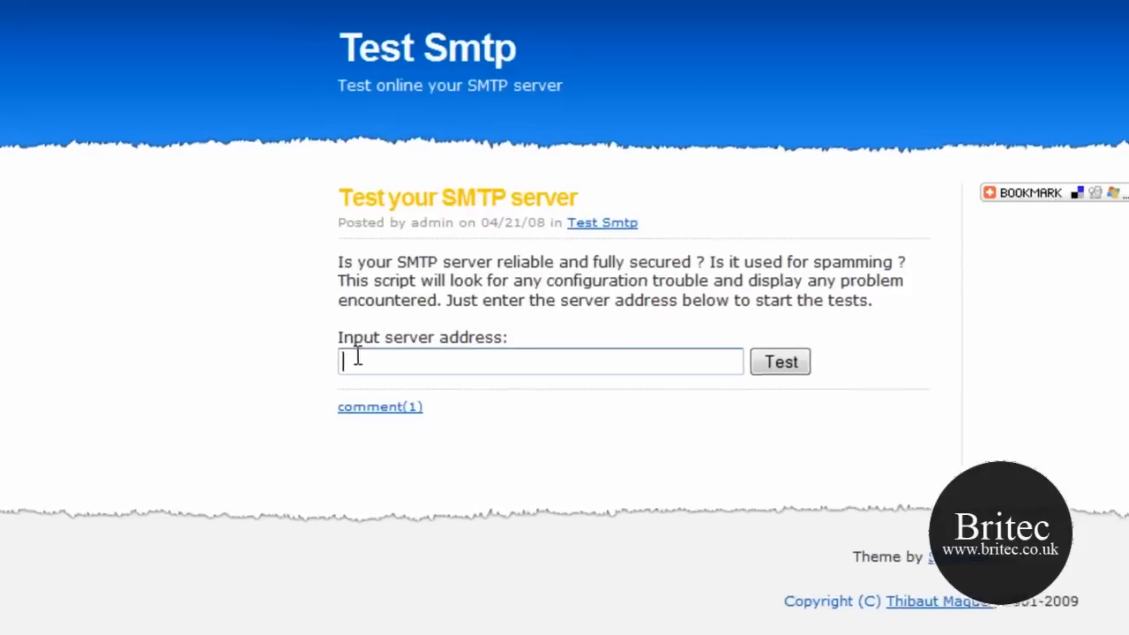
type("server5.hostultra.com")
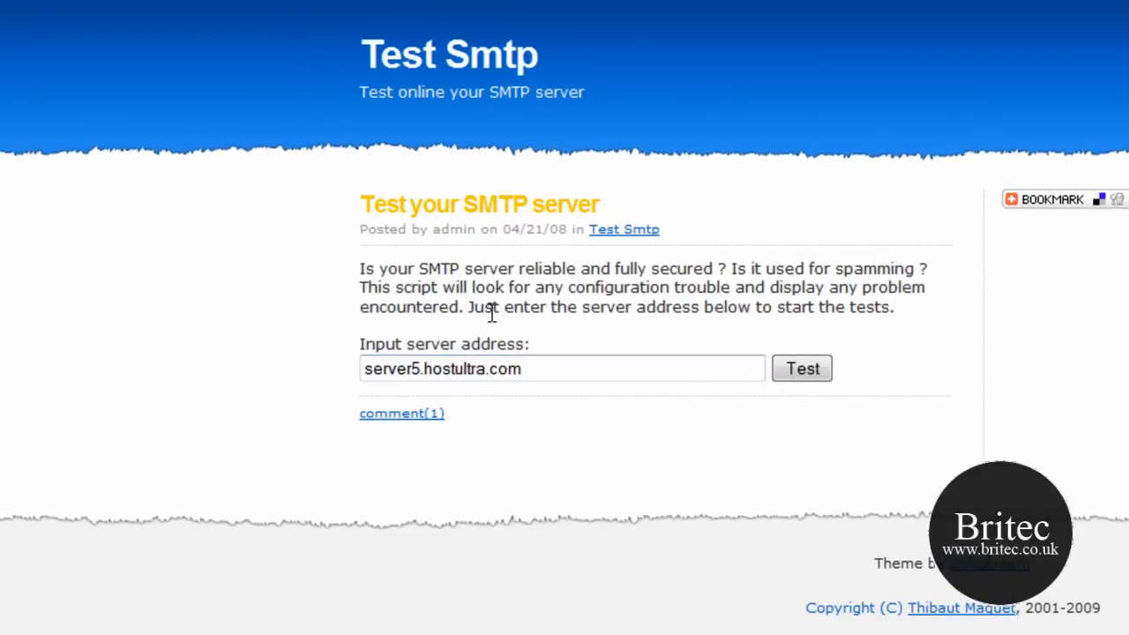
mouse_move(869, 468)
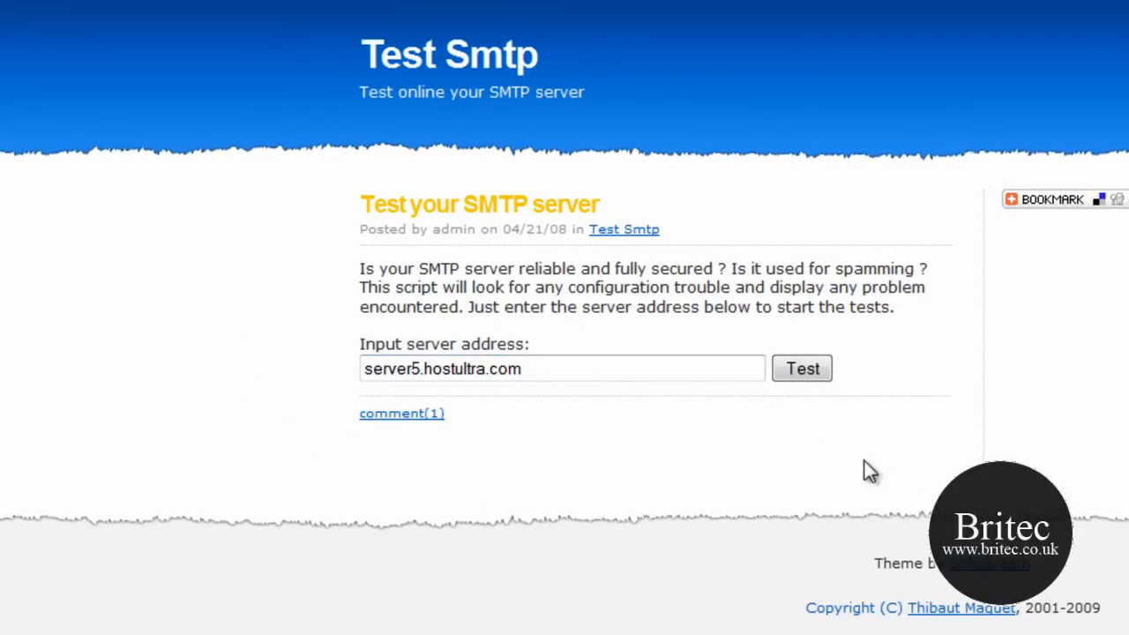
left_click(801, 368)
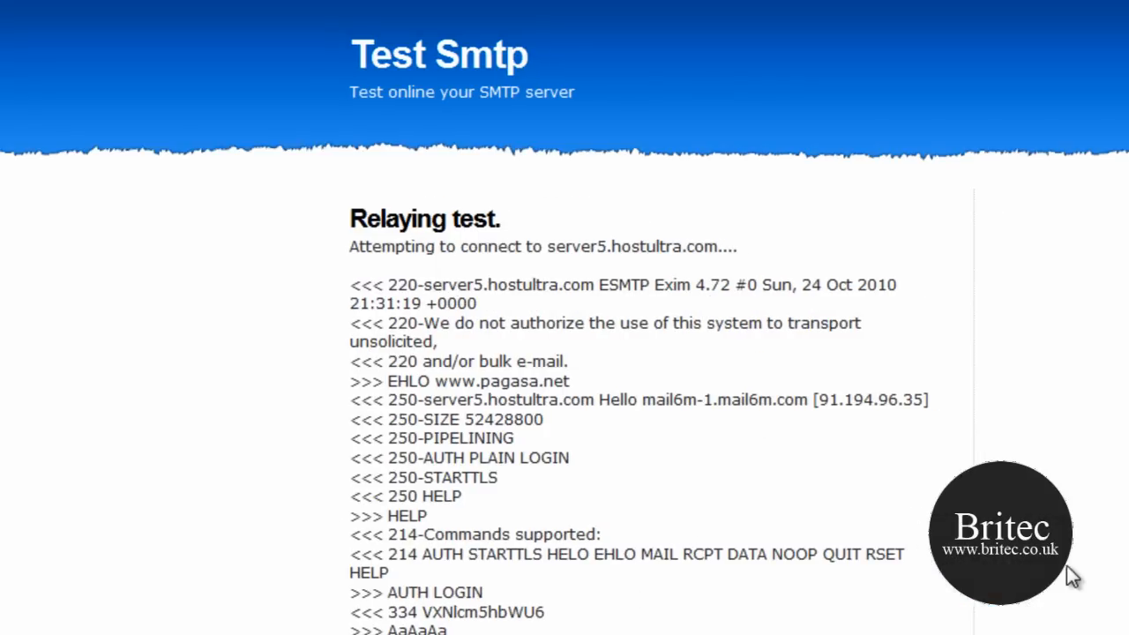
scroll("down", 3)
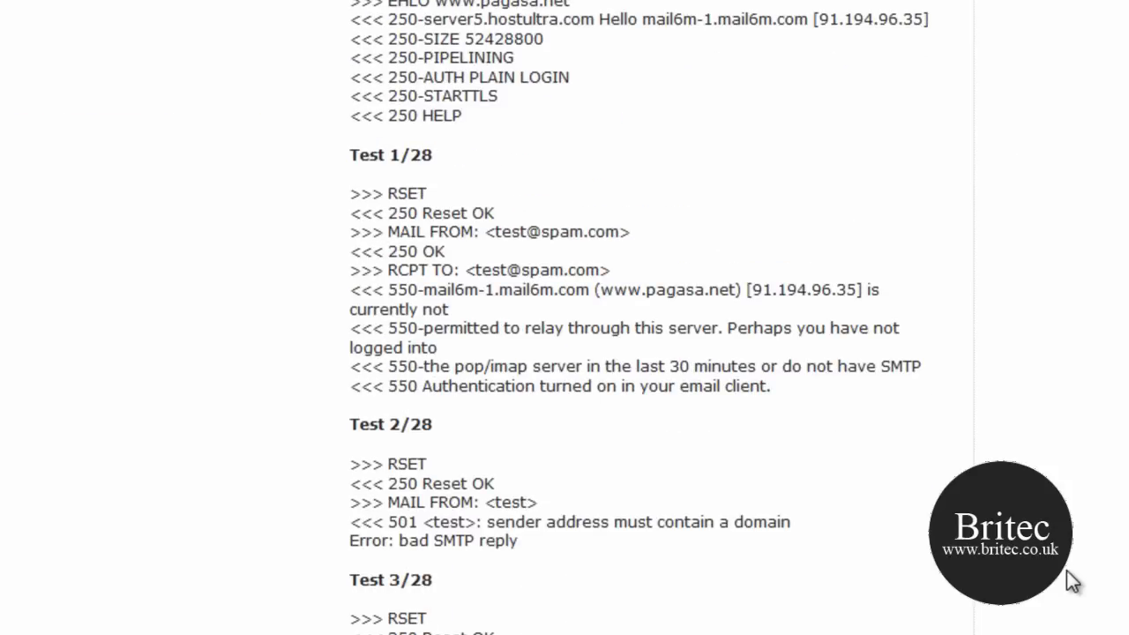
scroll("down", 3)
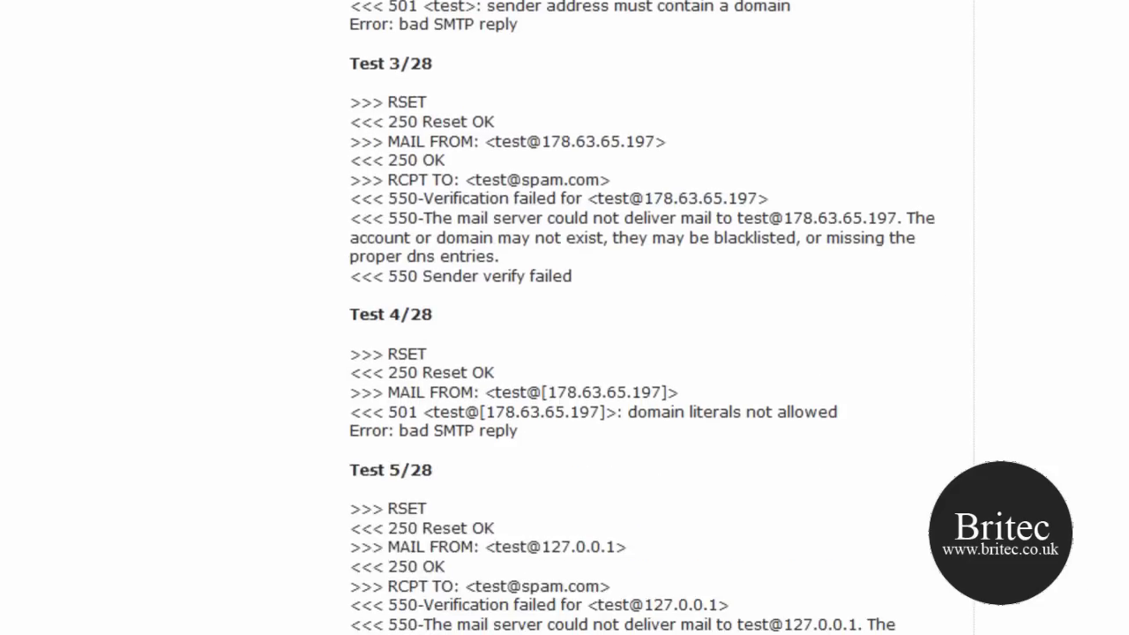
scroll("down", 3)
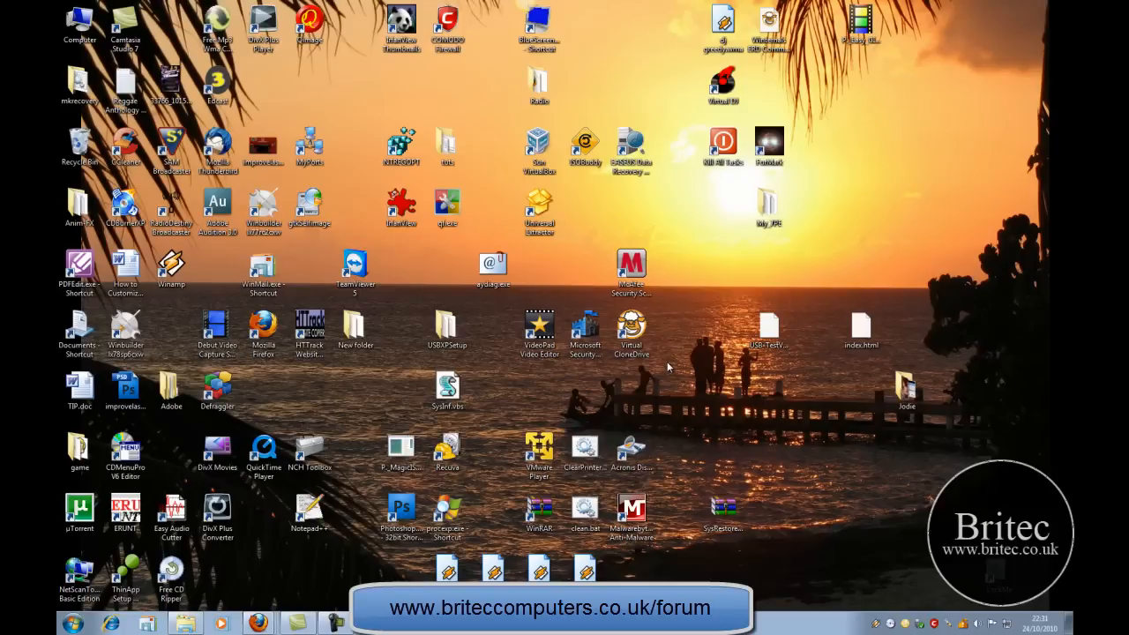
mouse_move(287, 598)
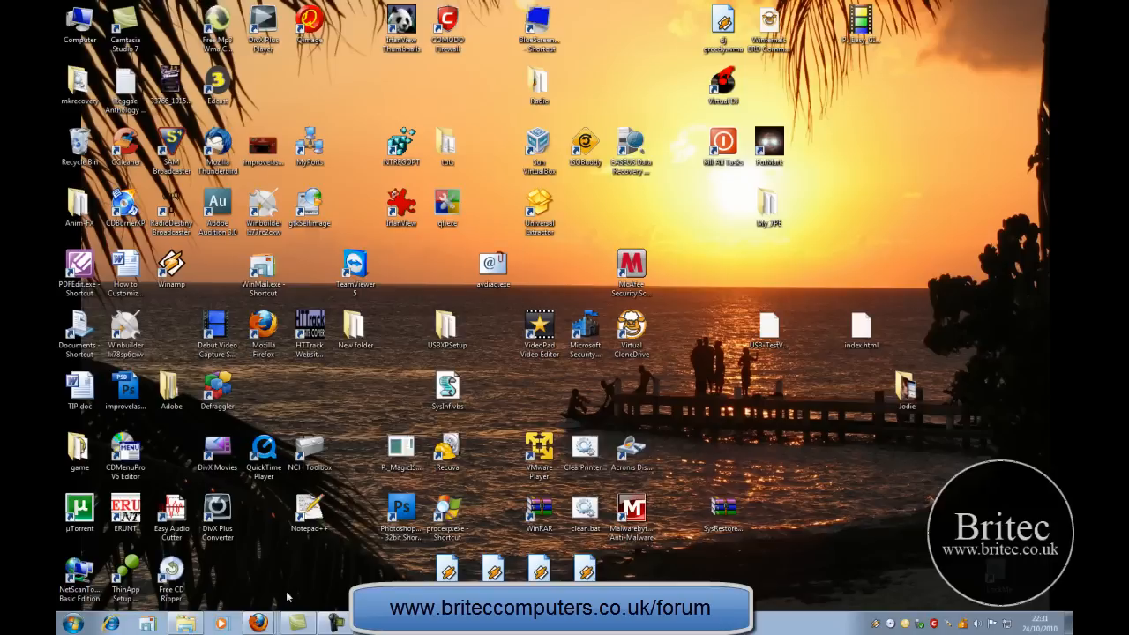